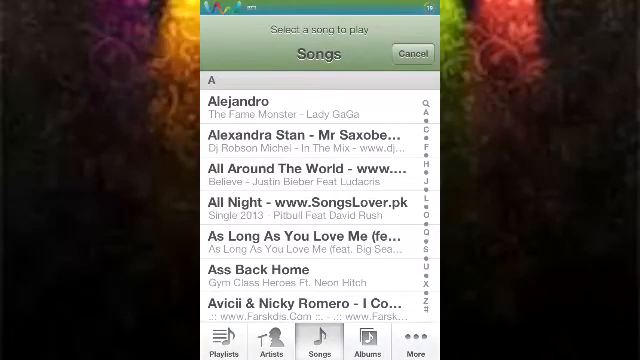
scroll(down, 3)
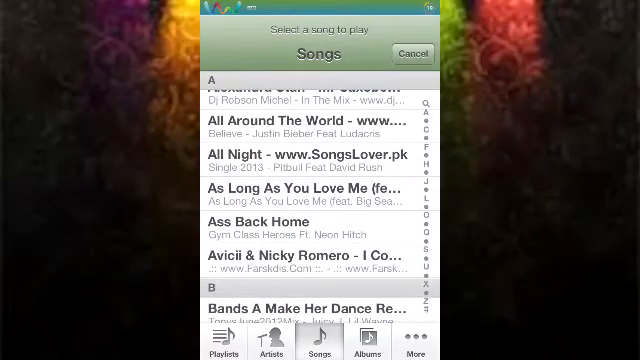
scroll(down, 3)
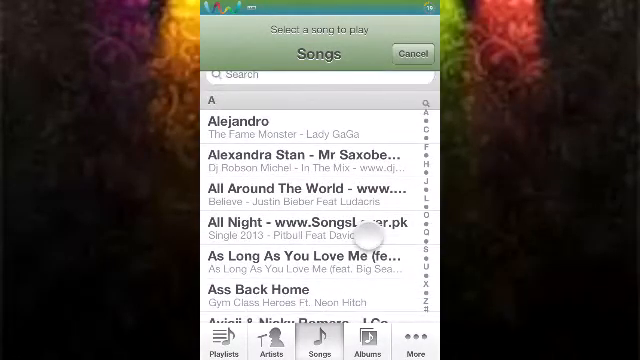